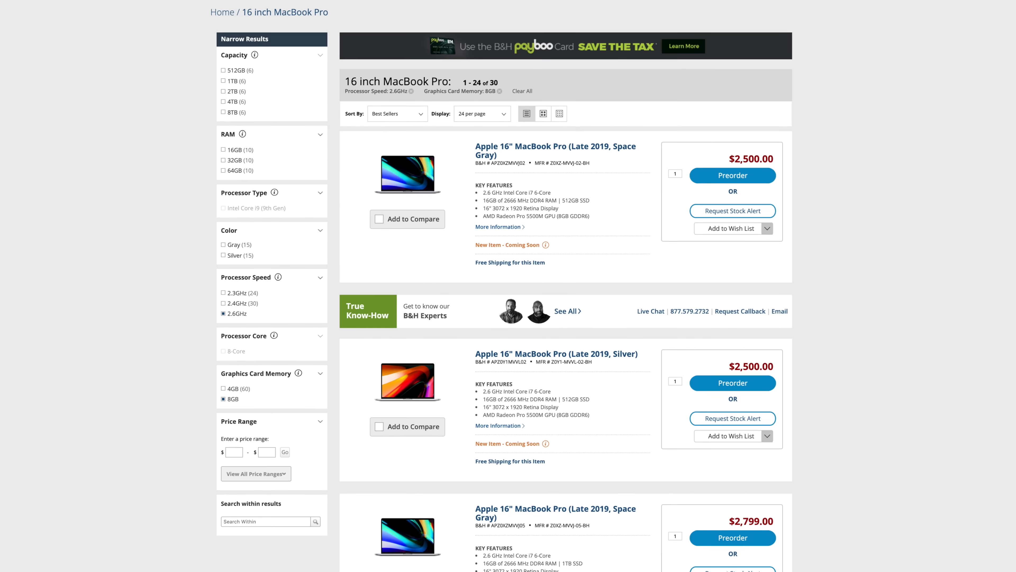
Open the B&H listing for the Silver 16-inch MacBook Pro (Late 2019) at $2,500
scroll("down", 3)
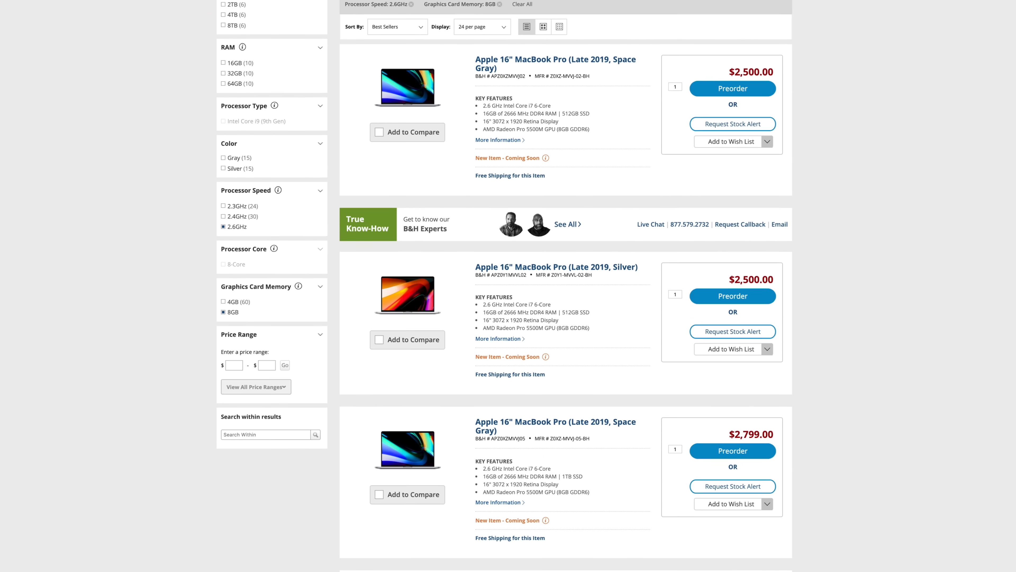
left_click(555, 266)
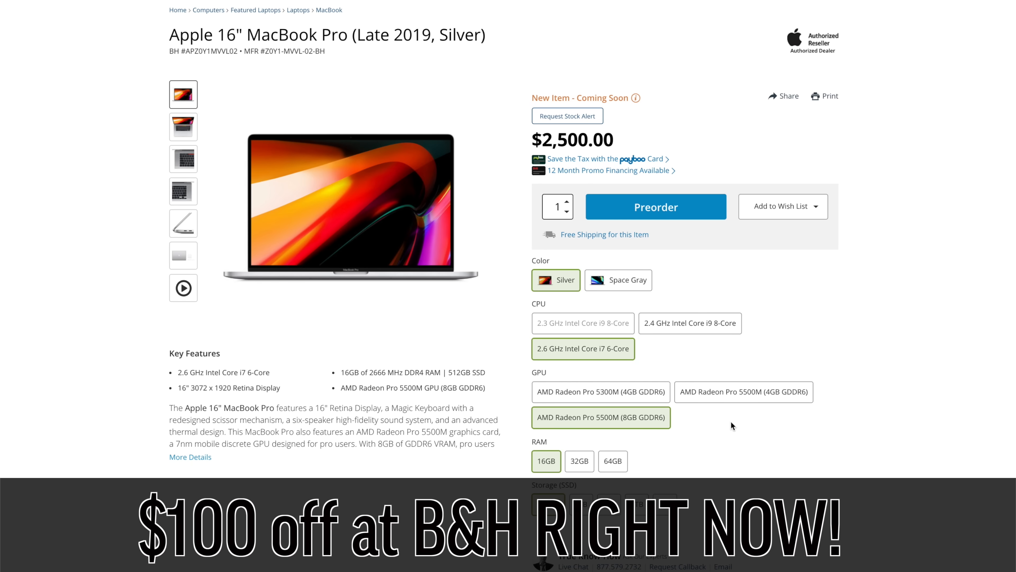
mouse_move(735, 425)
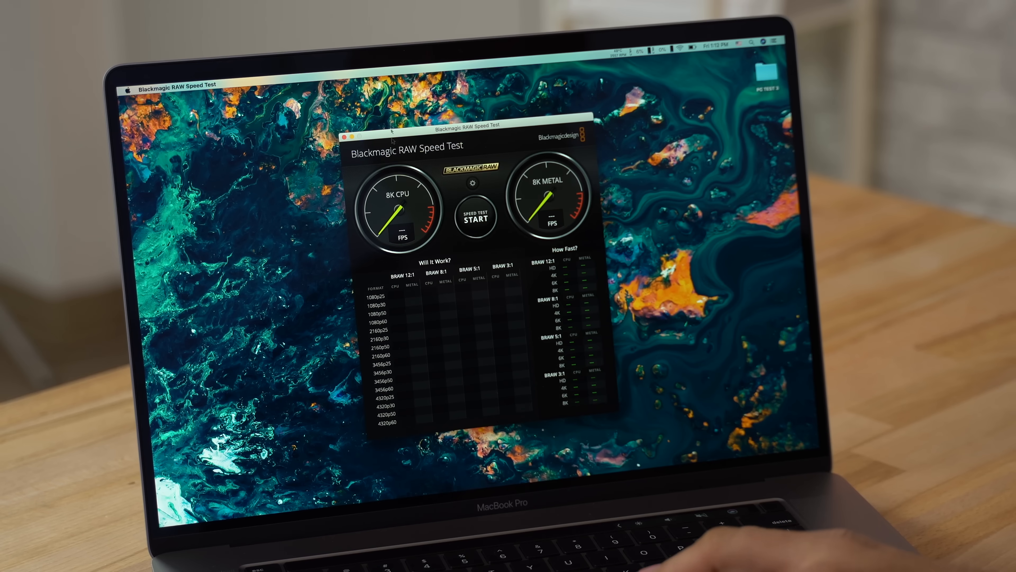
Start the Blackmagic RAW 8K CPU and Metal decoding speed test
left_click(475, 217)
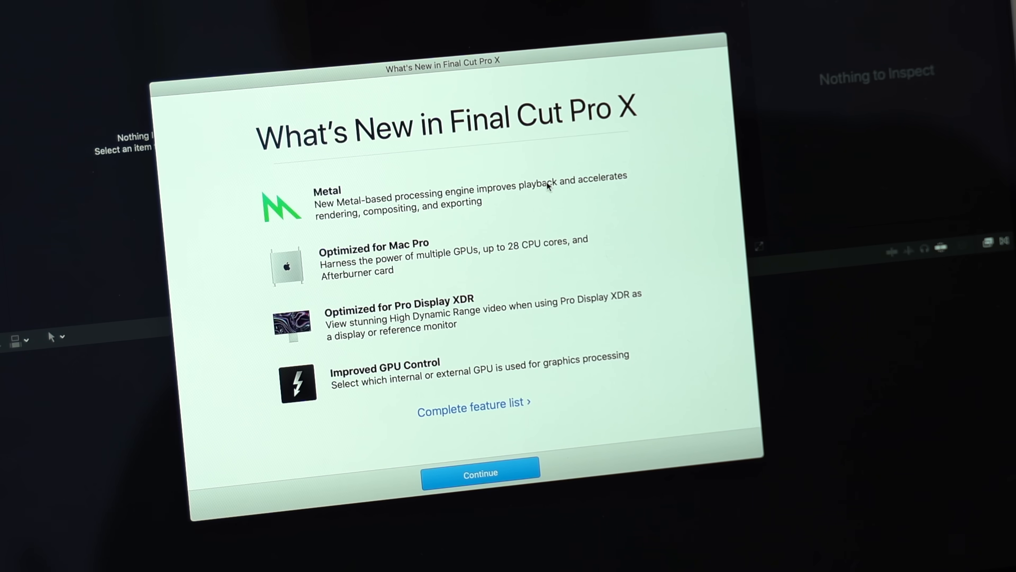
Continue past the What's New in Final Cut Pro X welcome screen
left_click(480, 473)
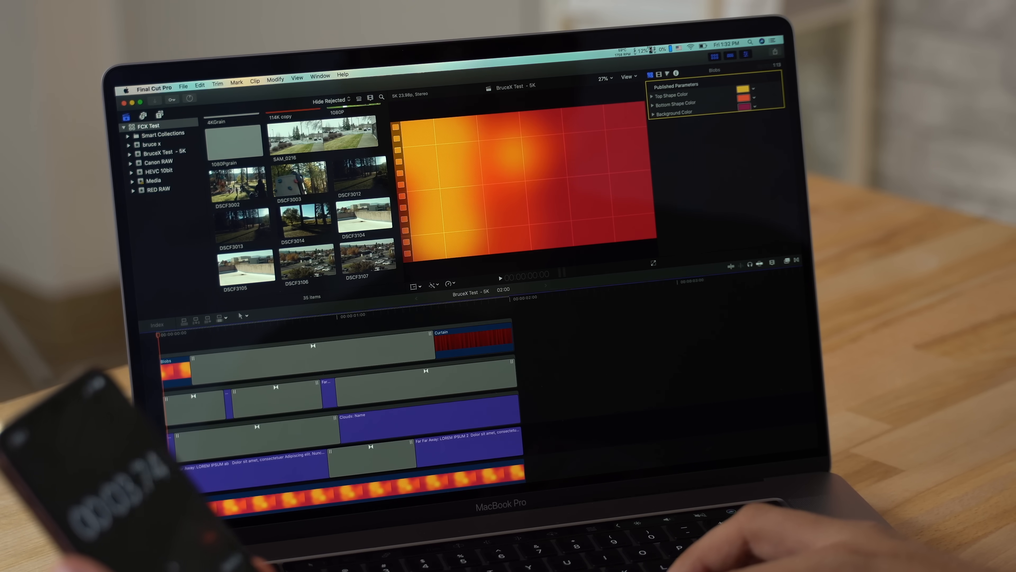
Load the BruceX Test 5K project from the library browser into the timeline
left_click(640, 47)
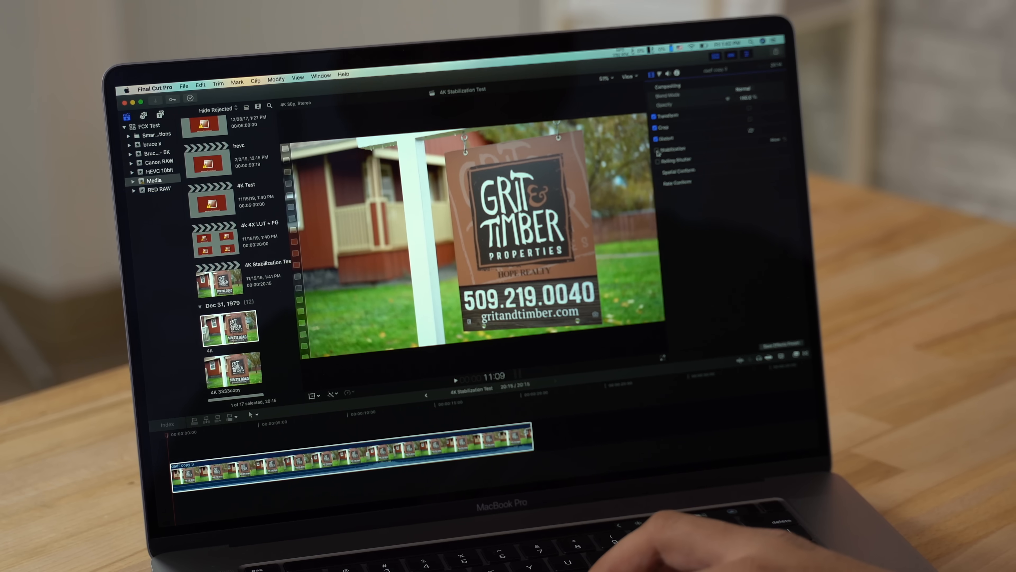
Enable Stabilization in the Video Inspector for the Grit & Timber sign clip
left_click(659, 148)
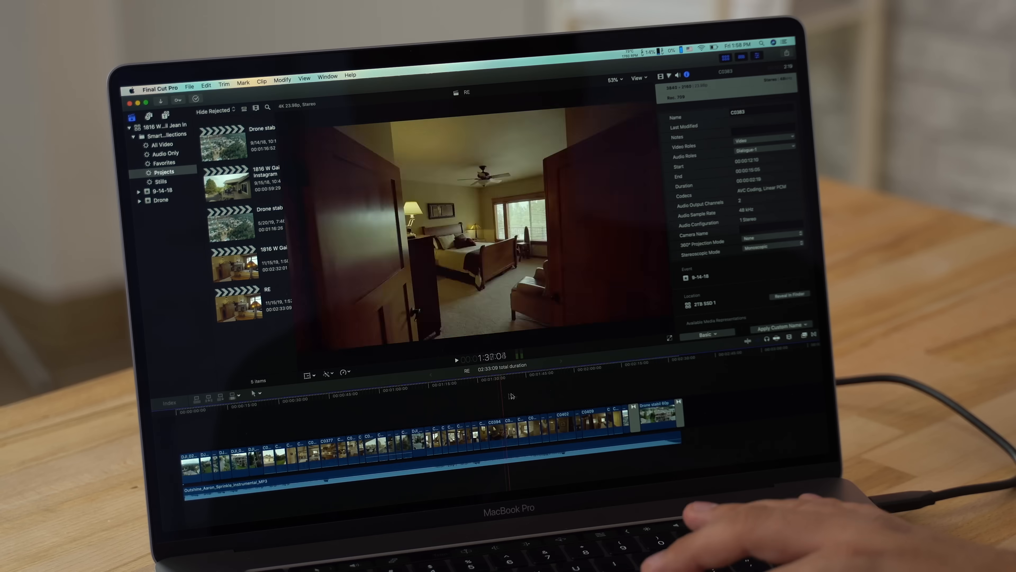
Load the RE project's 4K 23.98p house-clip timeline from the Projects collection
left_click(188, 75)
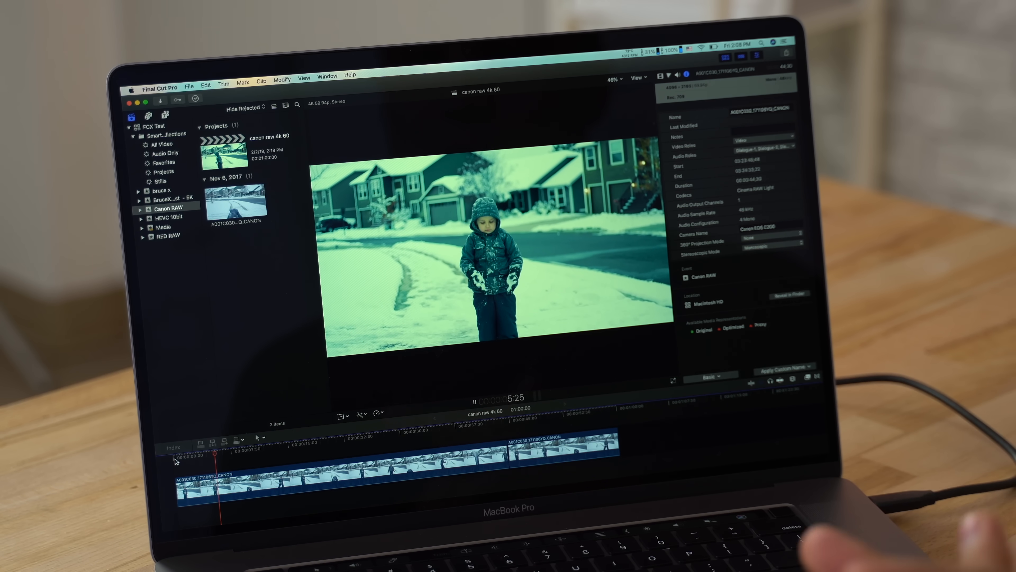
Play the Canon RAW 4K 60 timeline showing the child in the snow
key("space")
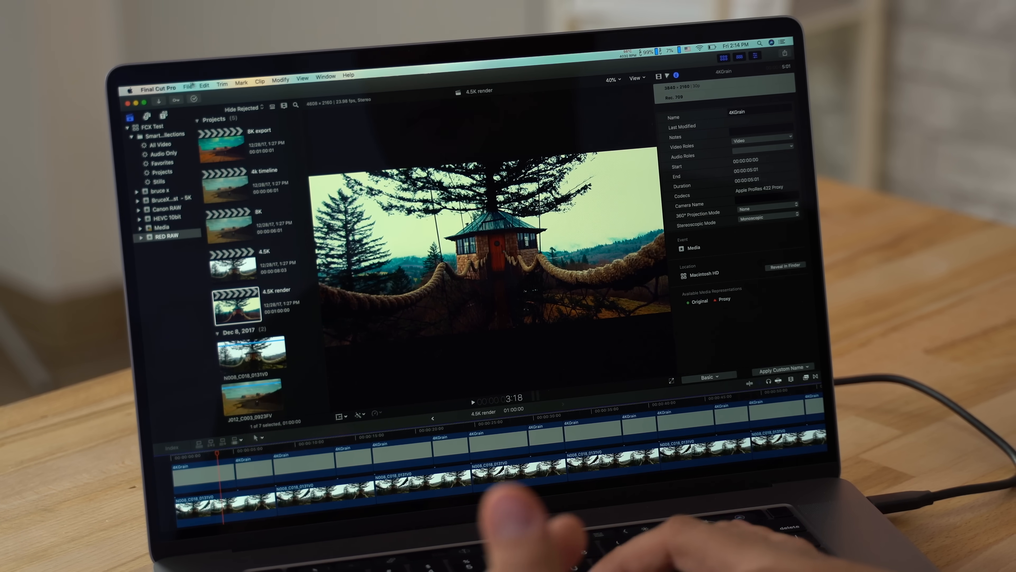
Load the RED RAW event's 4.5K render project with the 4KGrain overlay
left_click(647, 43)
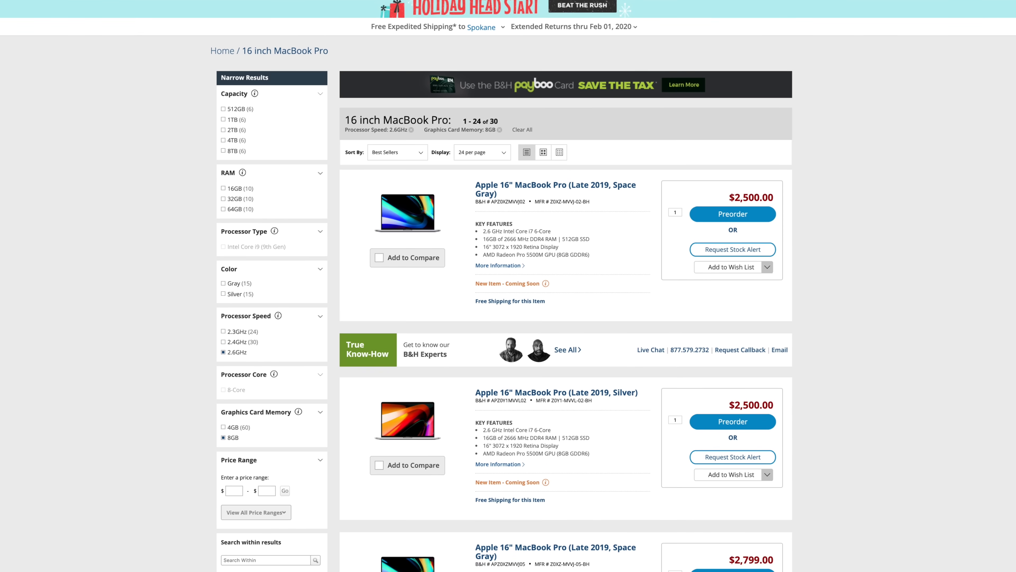
Scroll the 2.6GHz / 8GB-filtered MacBook Pro listings down to the $2,799 1TB models
scroll("down", 3)
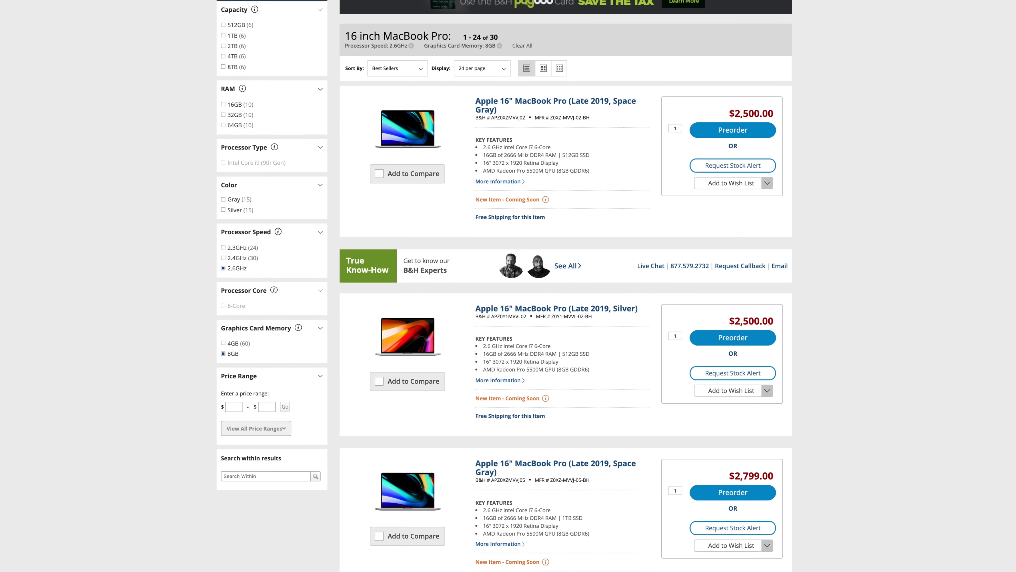
scroll("down", 3)
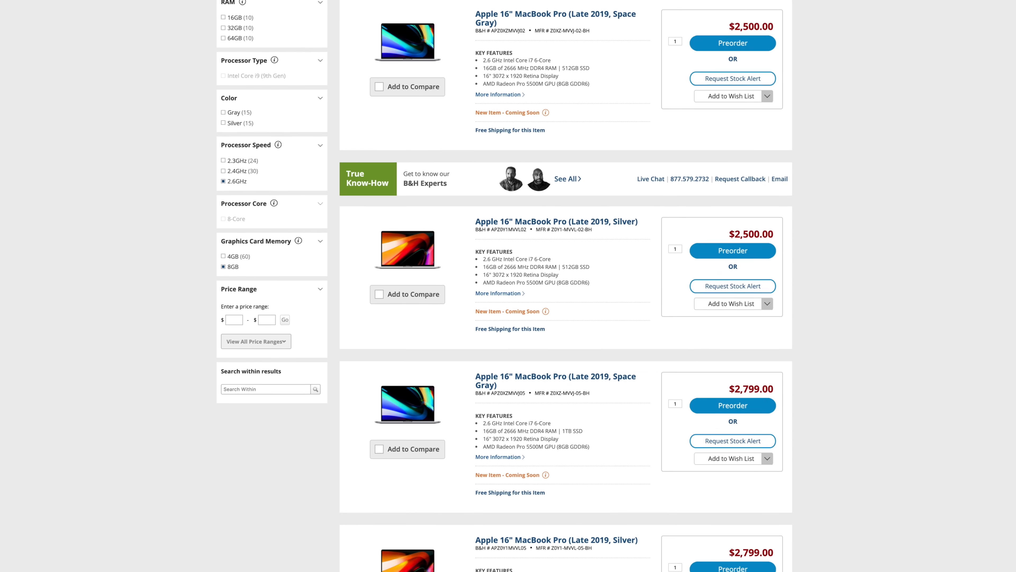